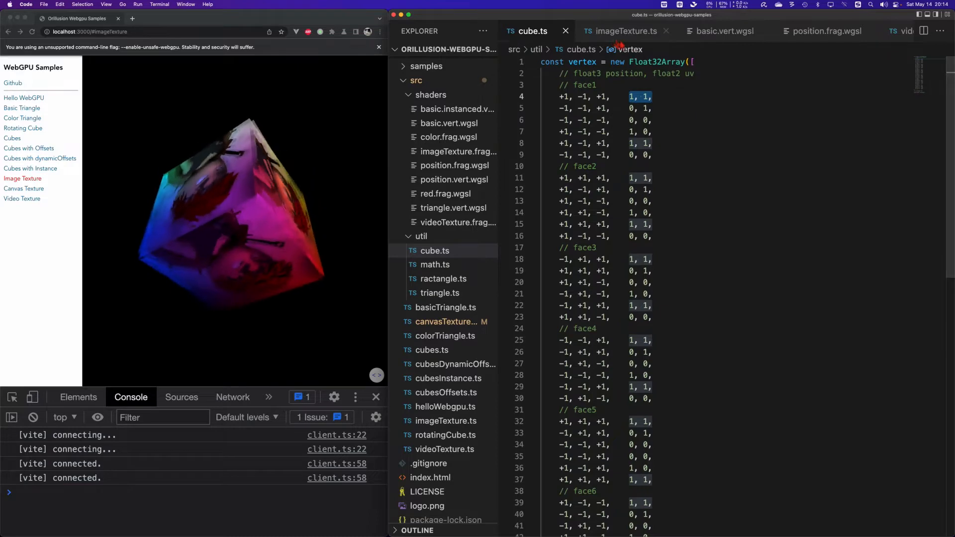
# Step: Review the imageTexture.ts pipeline's vertex buffer layout with float3 position and float2 uv attributes
pyautogui.click(623, 30)
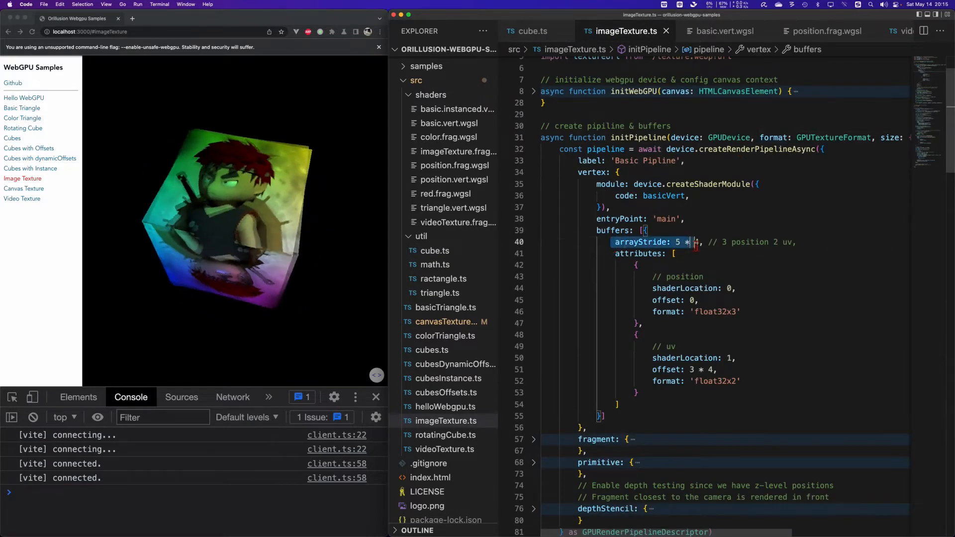
pyautogui.write('4')
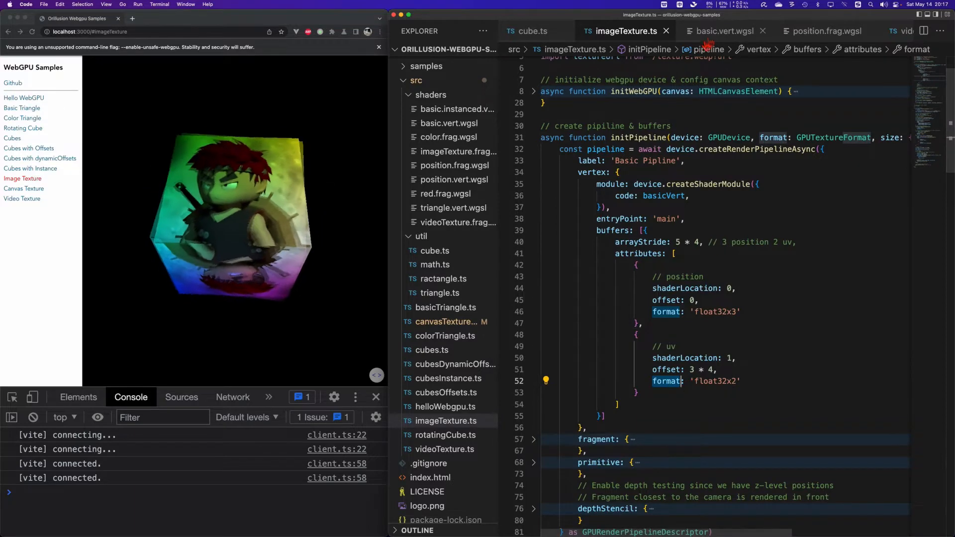
# Step: Show the position.frag.wgsl shader taking fragUV and fragPosition and returning fragPosition
pyautogui.click(724, 31)
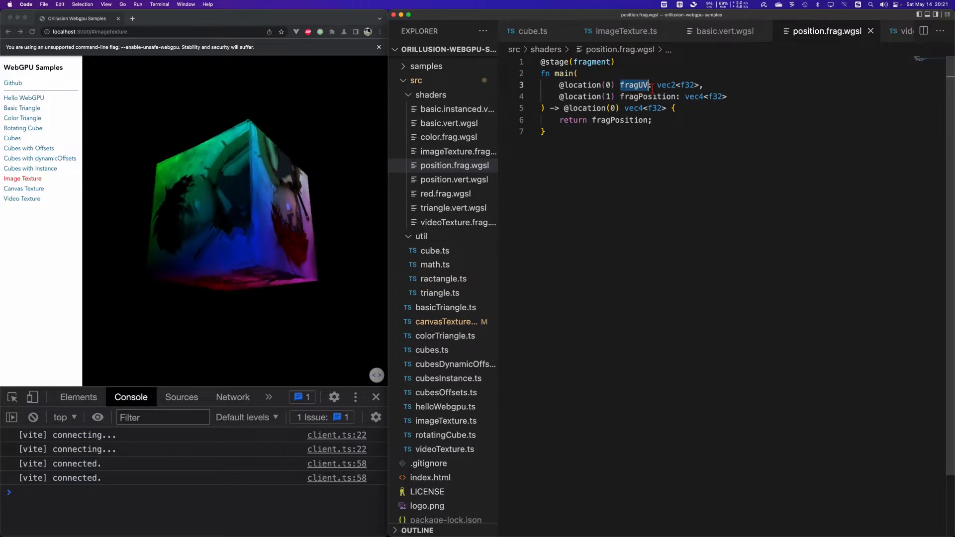
# Step: Return to imageTexture.ts at run(), where the image is fetched into a GPUTexture
pyautogui.click(621, 31)
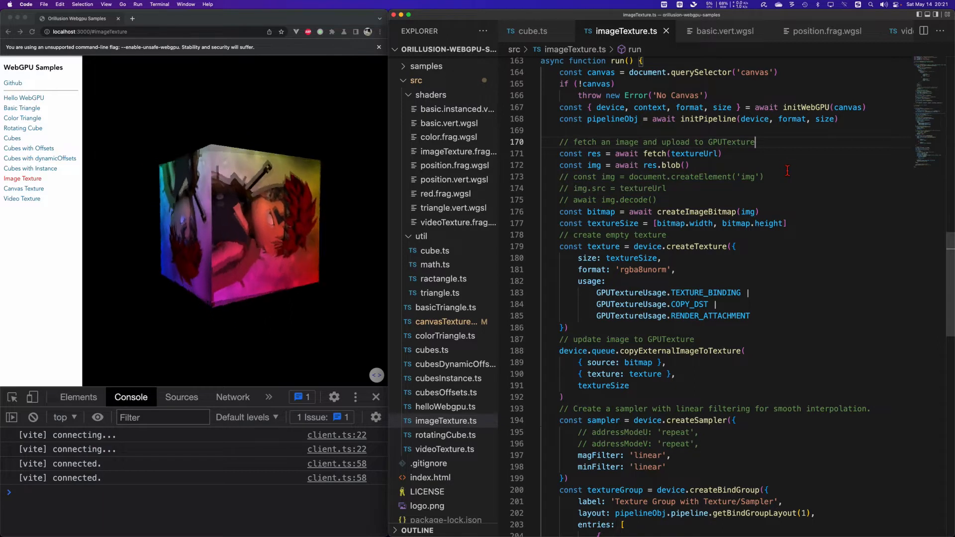
pyautogui.click(689, 165)
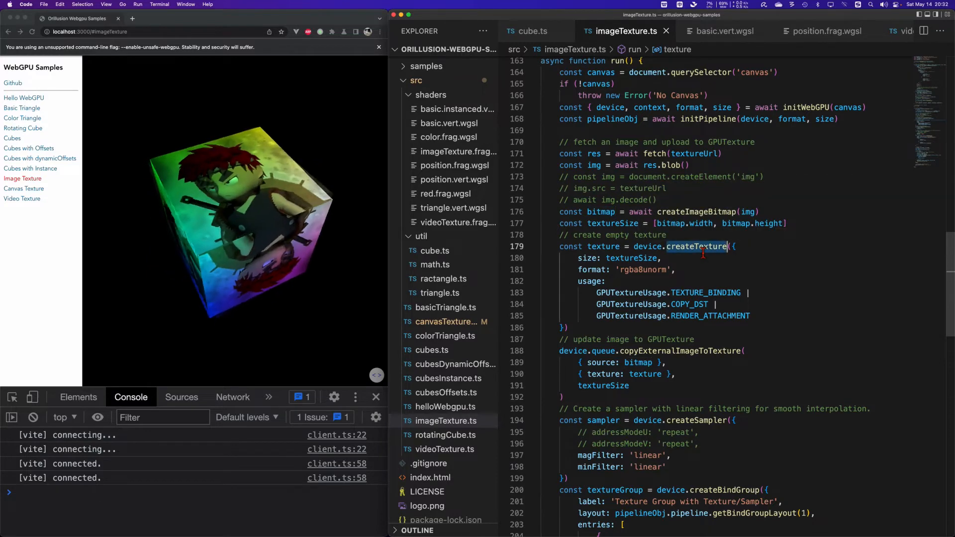
pyautogui.moveTo(700, 247)
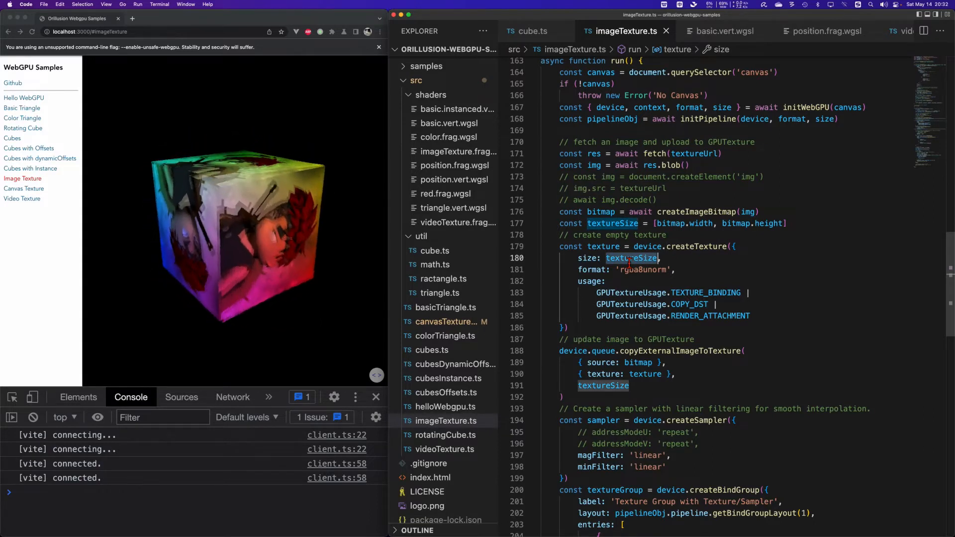
pyautogui.click(643, 270)
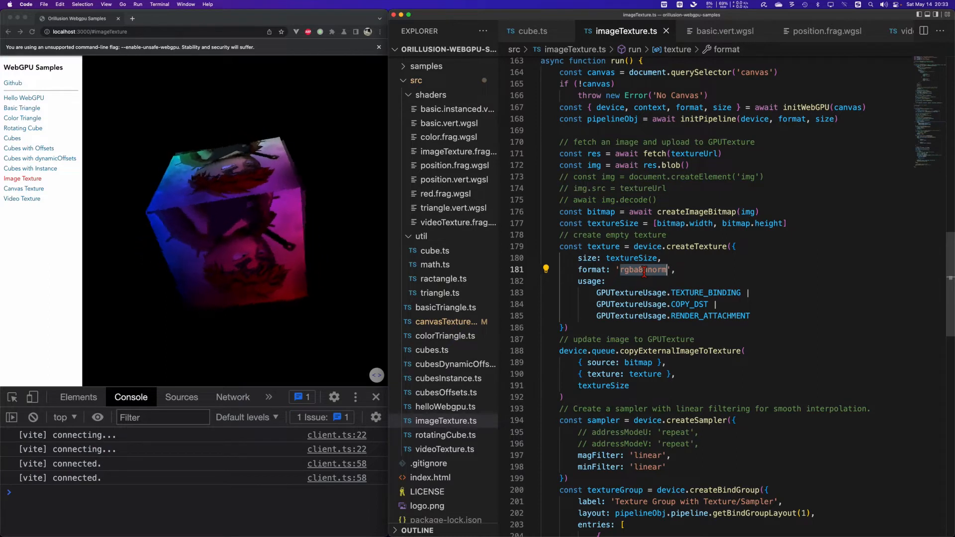
pyautogui.click(590, 282)
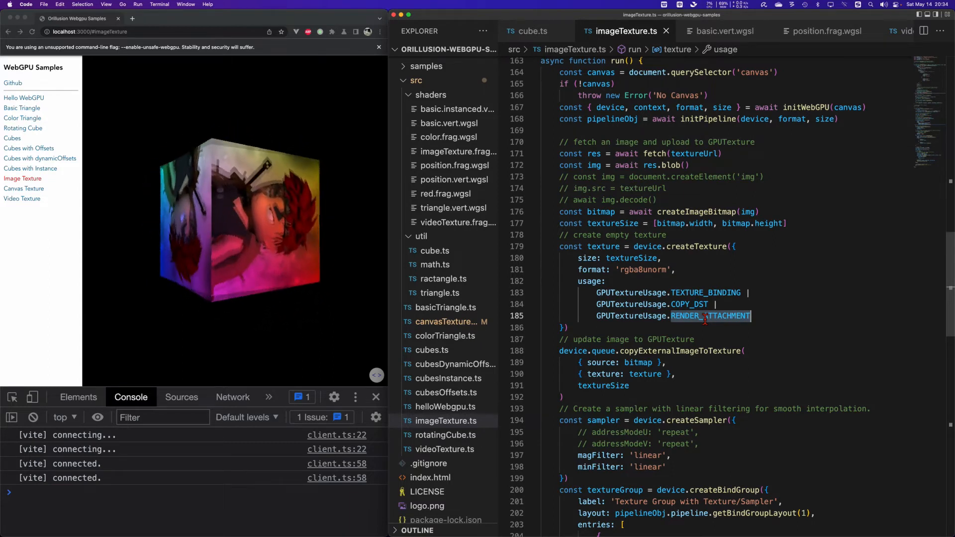
pyautogui.moveTo(708, 315)
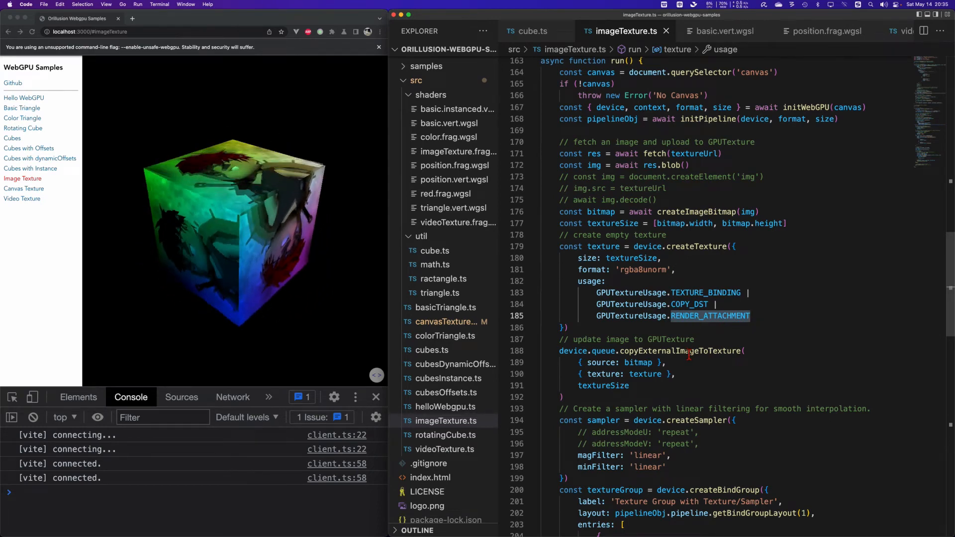
pyautogui.moveTo(679, 351)
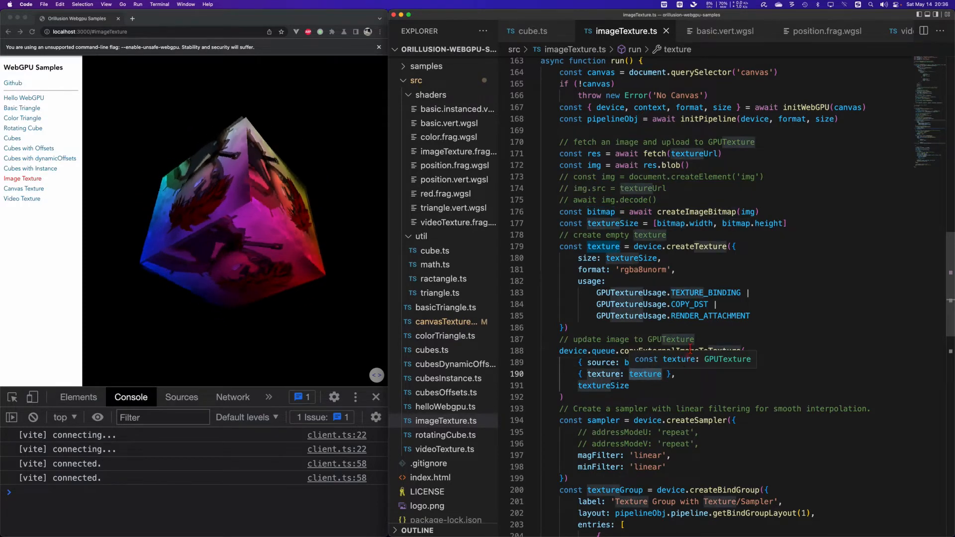
pyautogui.moveTo(664, 351)
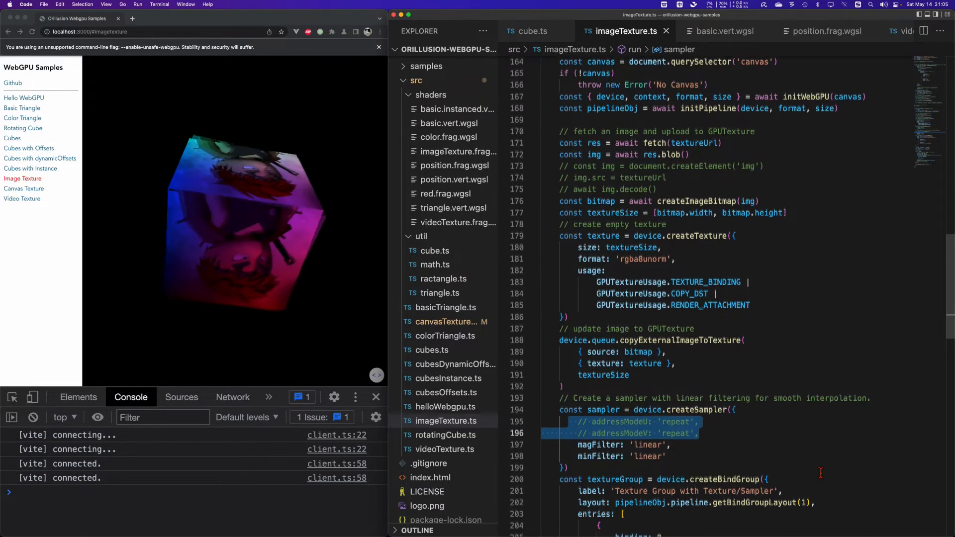
pyautogui.scroll(-3)
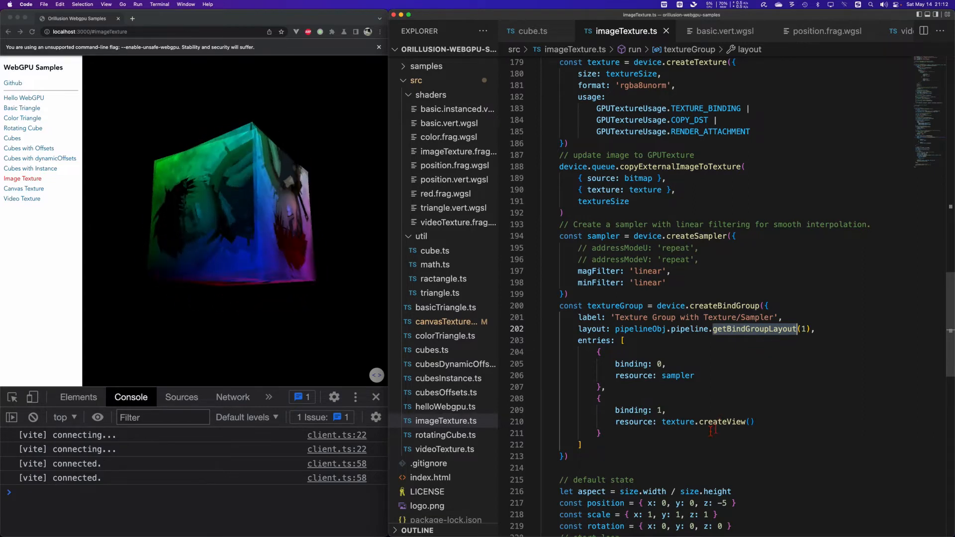
pyautogui.moveTo(717, 422)
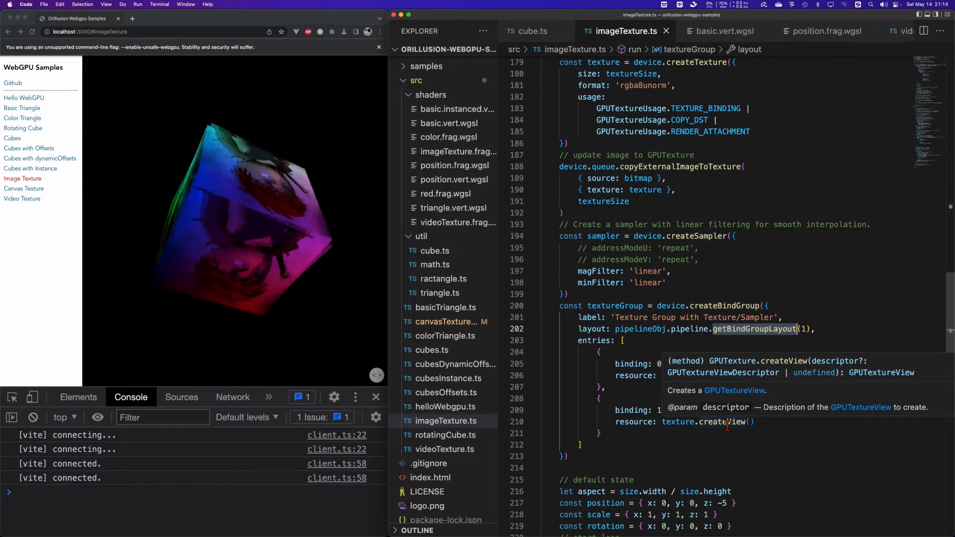
# Step: Show imageTexture.frag.wgsl with the Sampler variable highlighted in its textureSample line
pyautogui.click(459, 151)
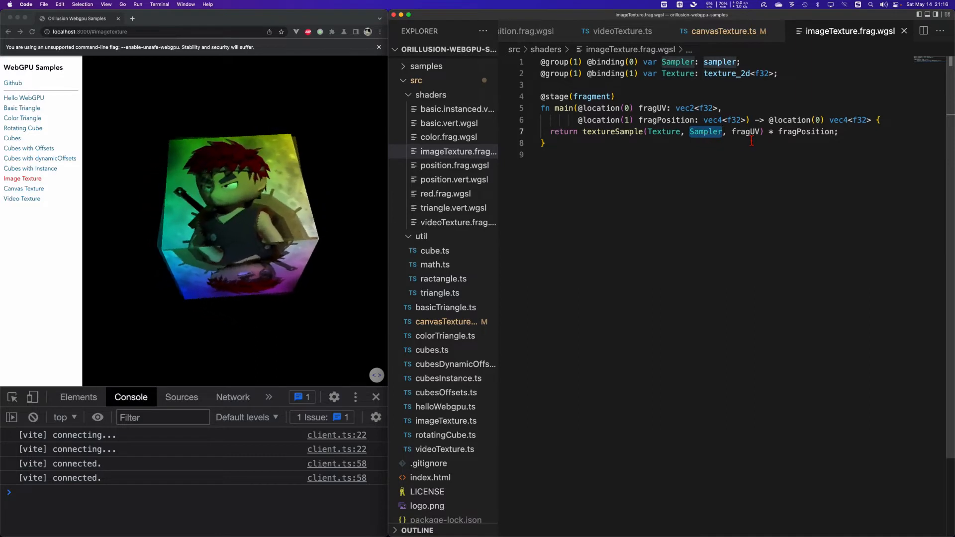
pyautogui.doubleClick(746, 132)
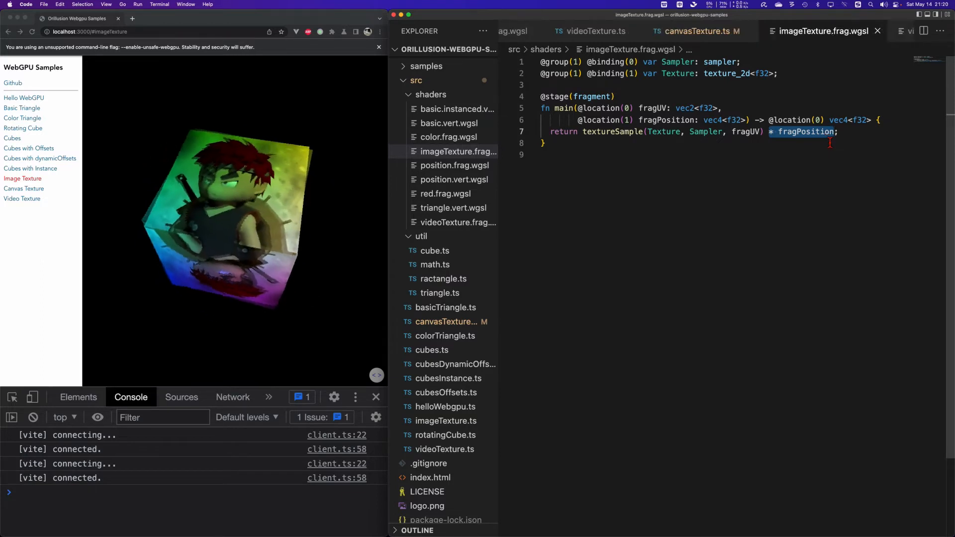
# Step: Remove '* fragPosition' from the shader's return so only the texture sample is output
pyautogui.press('Backspace')
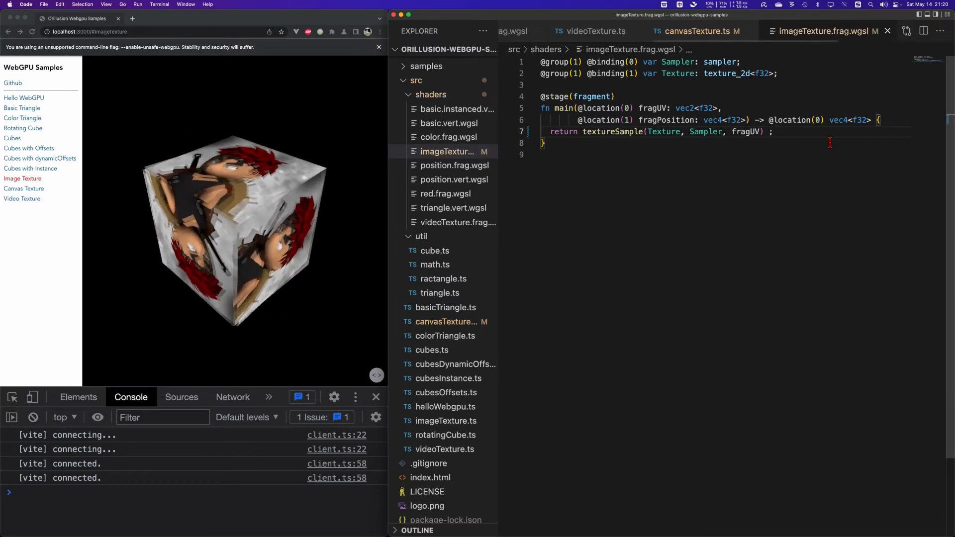
pyautogui.write('* fragPosition')
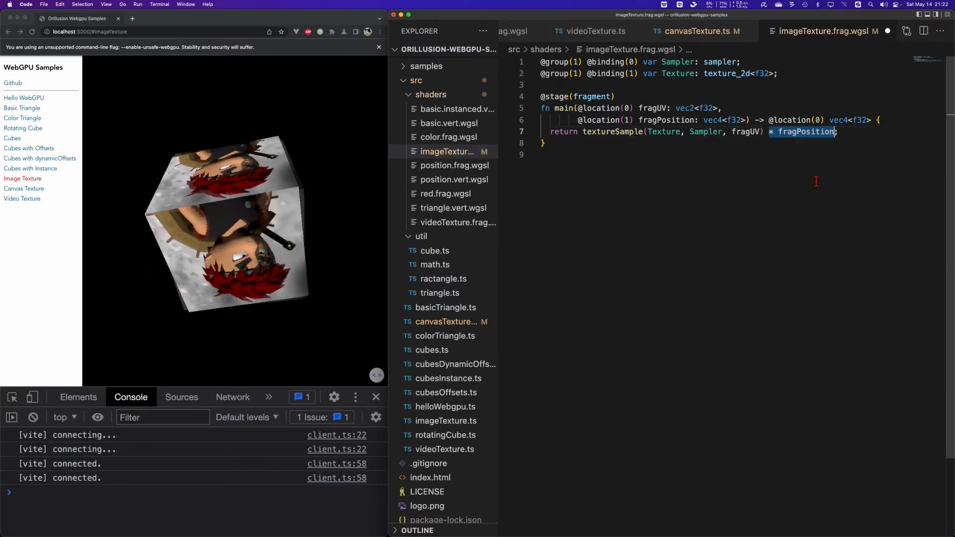
pyautogui.press('Backspace')
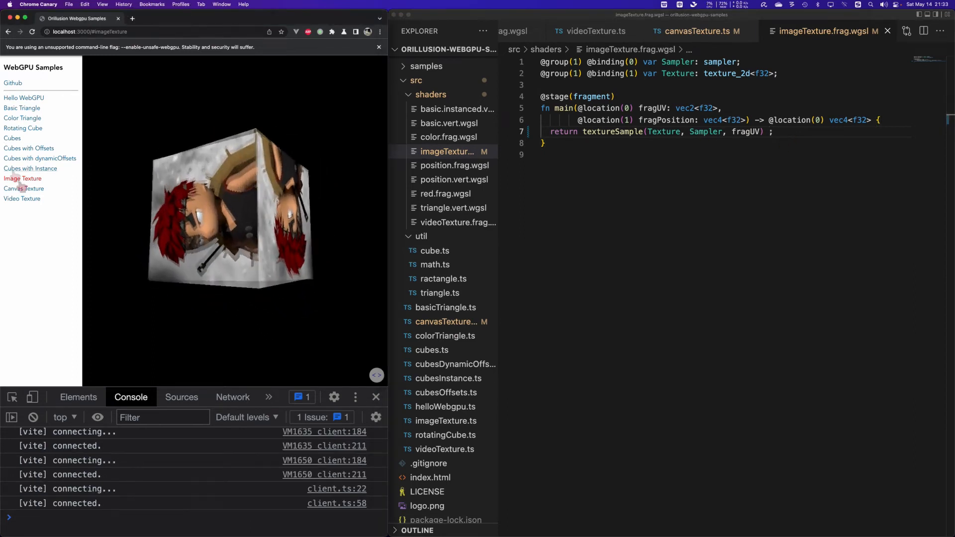
# Step: Run the Canvas Texture demo and show canvasTexture.ts at its copyExternalImageToTexture frame loop
pyautogui.click(23, 188)
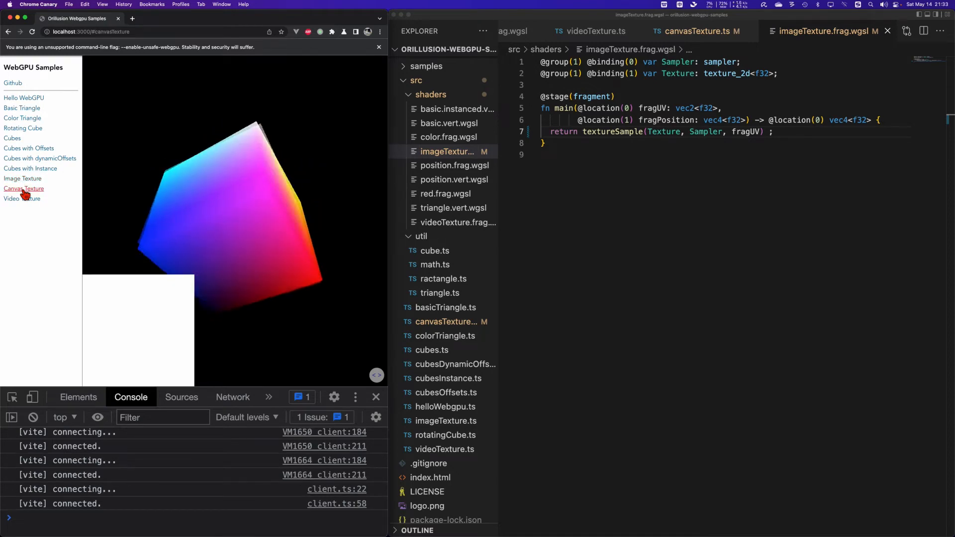
pyautogui.click(695, 31)
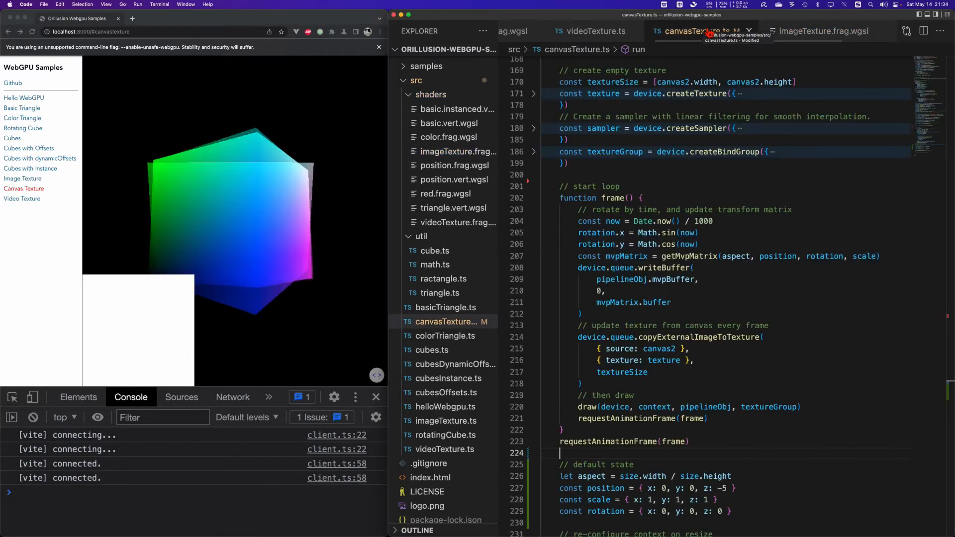
pyautogui.moveTo(674, 337)
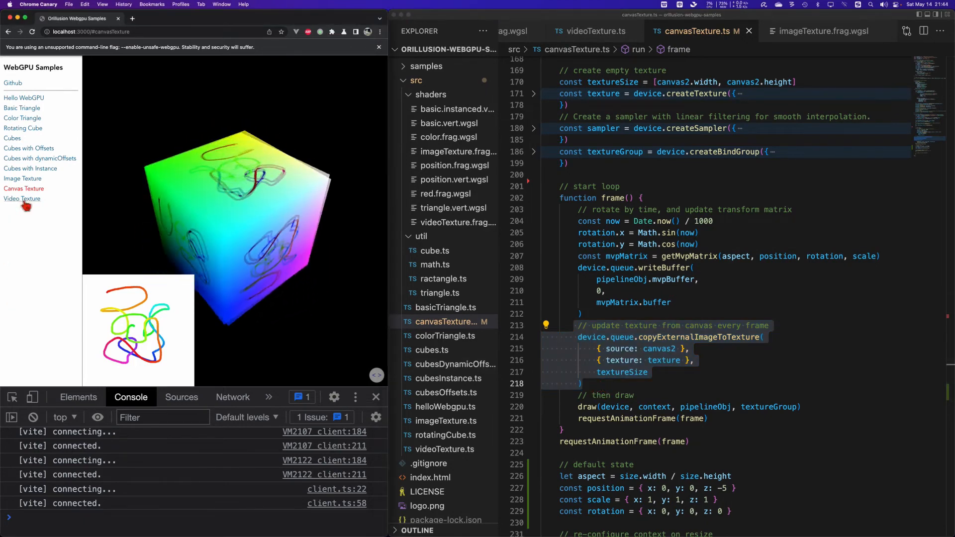
pyautogui.click(22, 199)
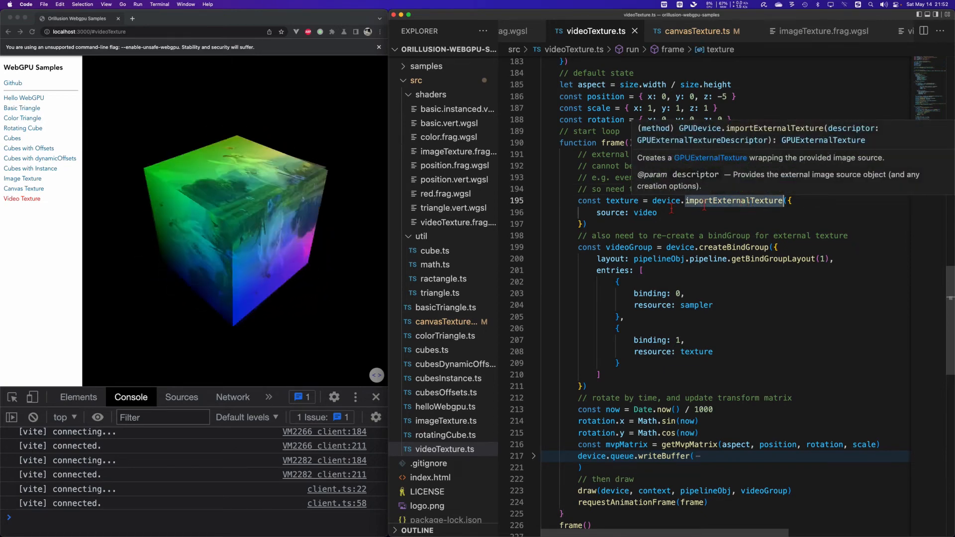
pyautogui.click(610, 213)
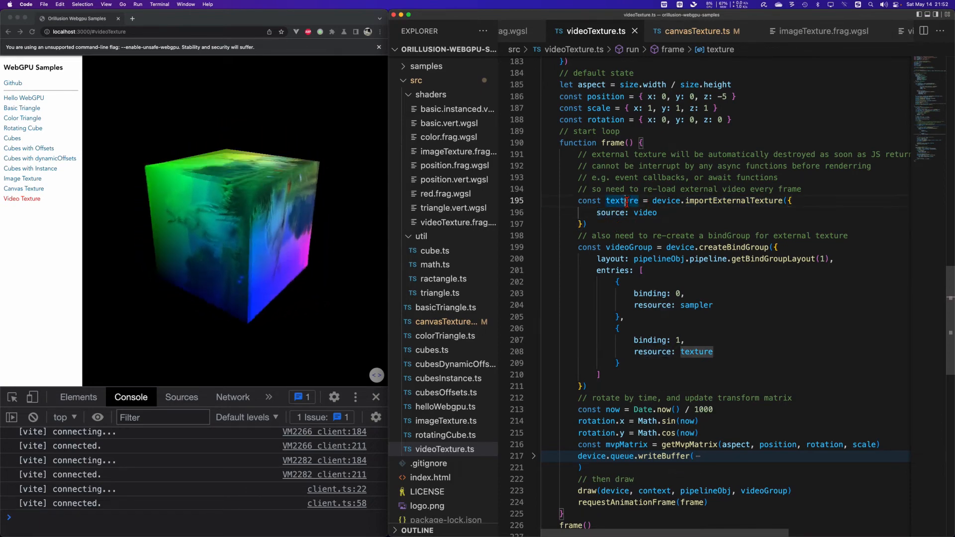
pyautogui.moveTo(620, 200)
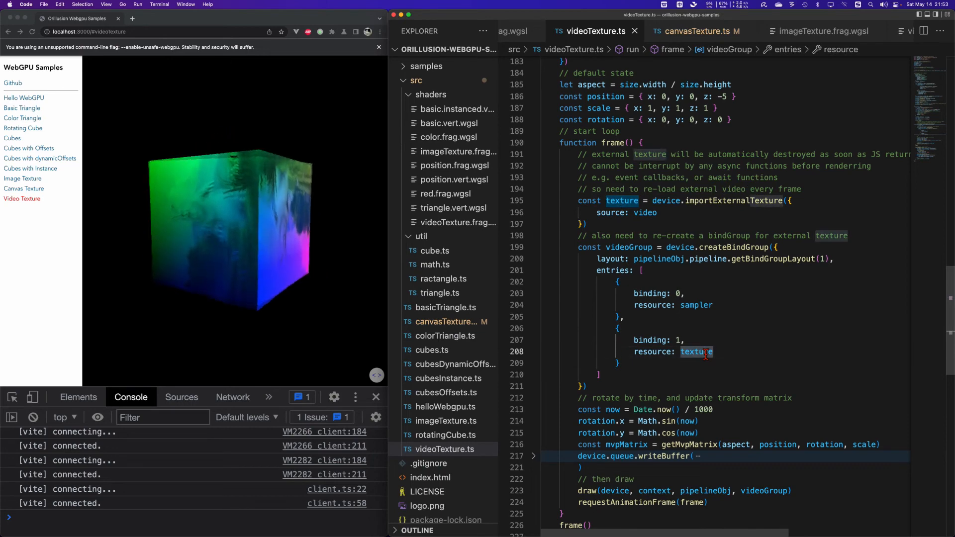
pyautogui.moveTo(698, 352)
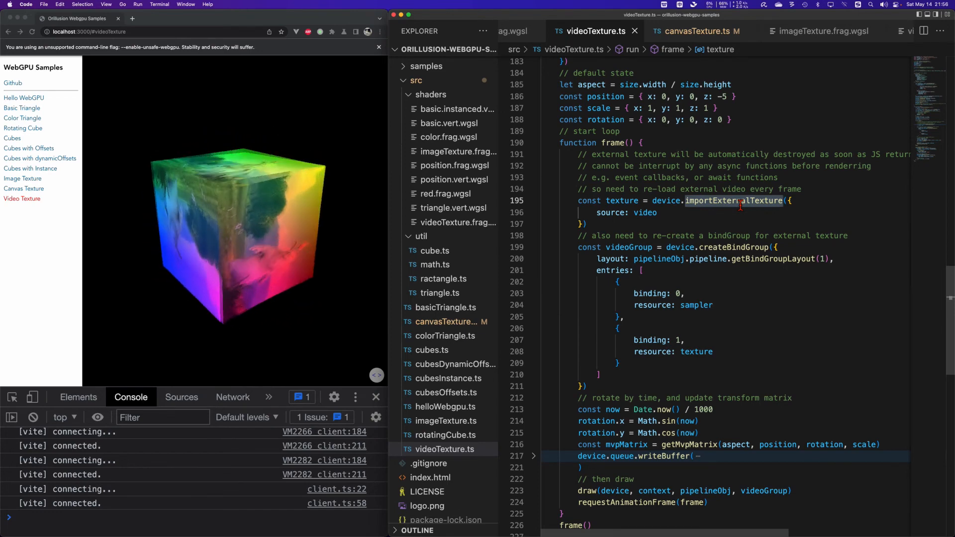
pyautogui.moveTo(734, 205)
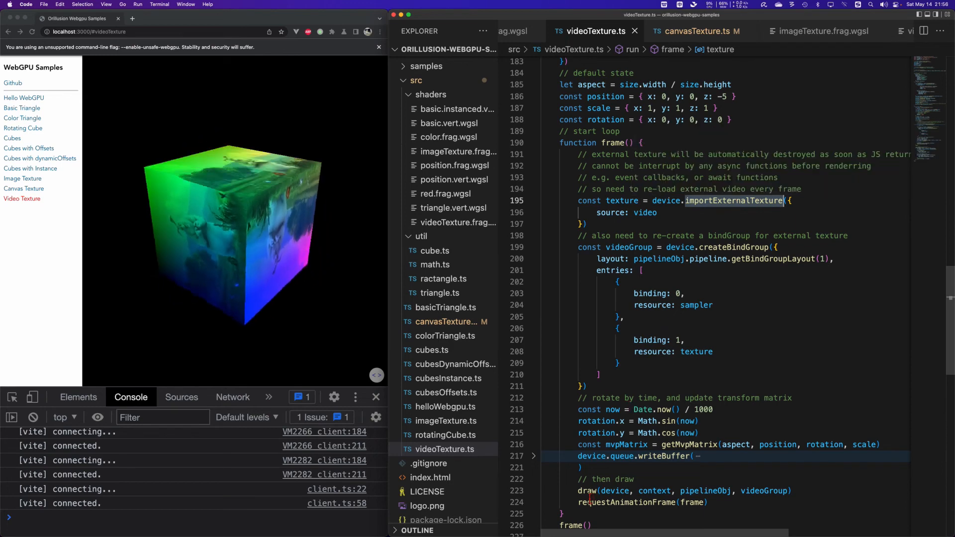
pyautogui.moveTo(587, 491)
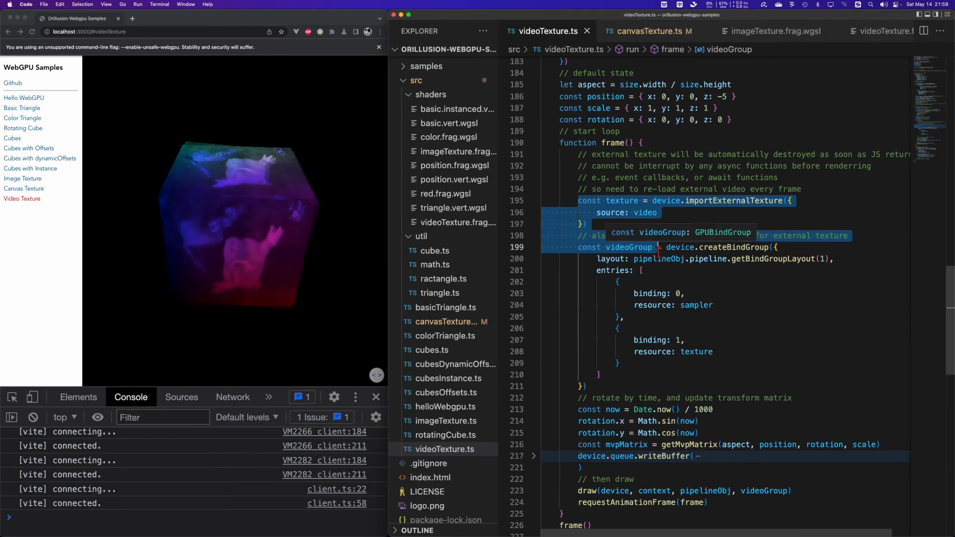
# Step: Show videoTexture.frag.wgsl with its texture_external binding and fragPosition tint
pyautogui.click(458, 221)
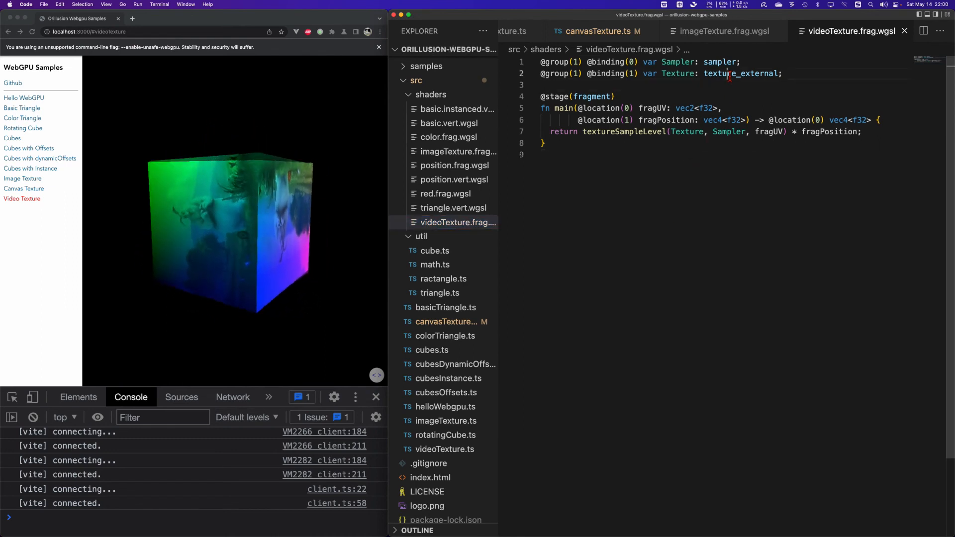
pyautogui.doubleClick(741, 72)
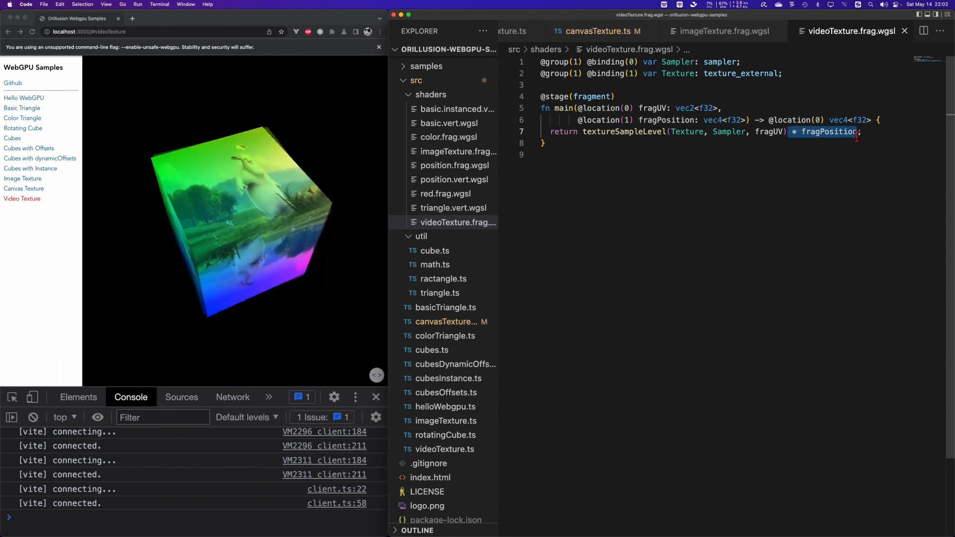
# Step: Switch the browser to the Image Texture cube demo
pyautogui.click(23, 178)
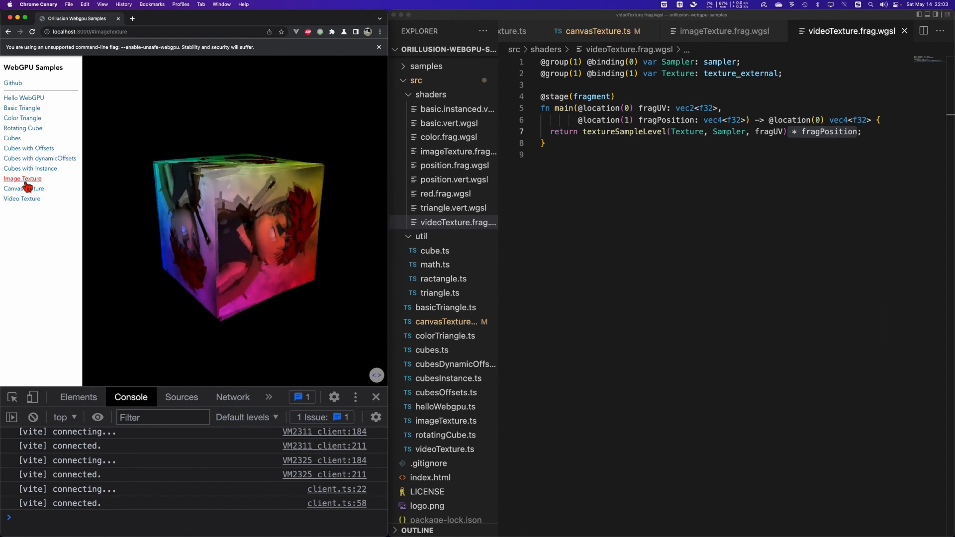
# Step: Cycle through the Canvas Texture demo and back to the Video Texture cube demo
pyautogui.click(22, 188)
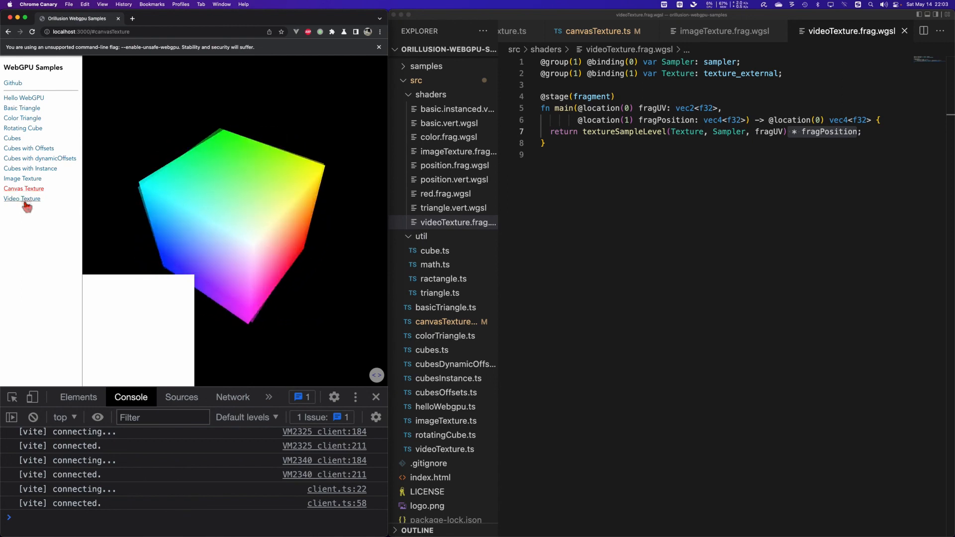
pyautogui.click(21, 199)
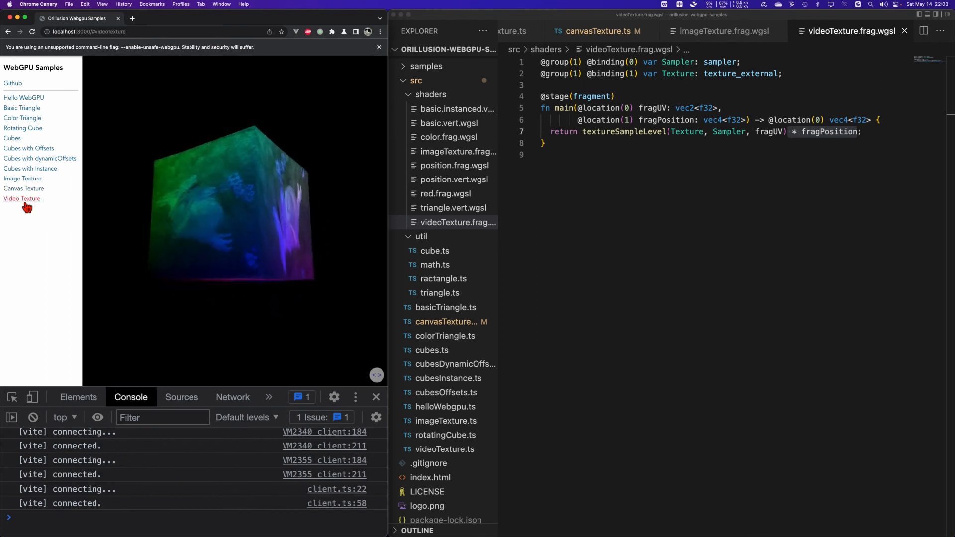